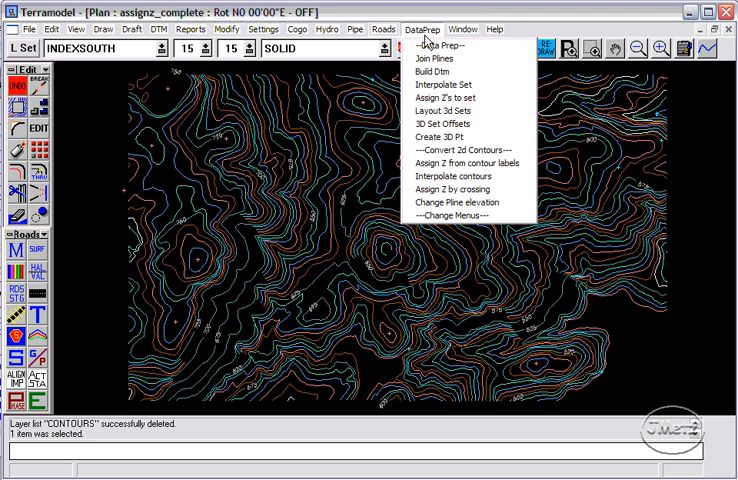
Begin DTM surface creation from the DataPrep Build Dtm command
click(431, 71)
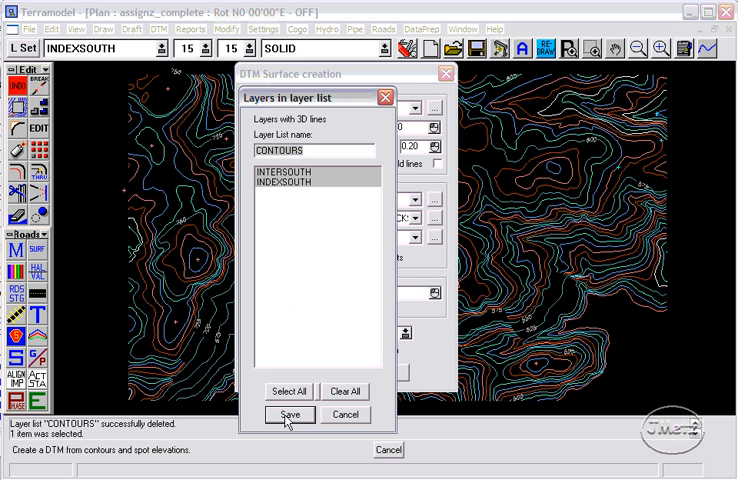
Save the CONTOURS layer list as the contour layers for the DTM
click(290, 415)
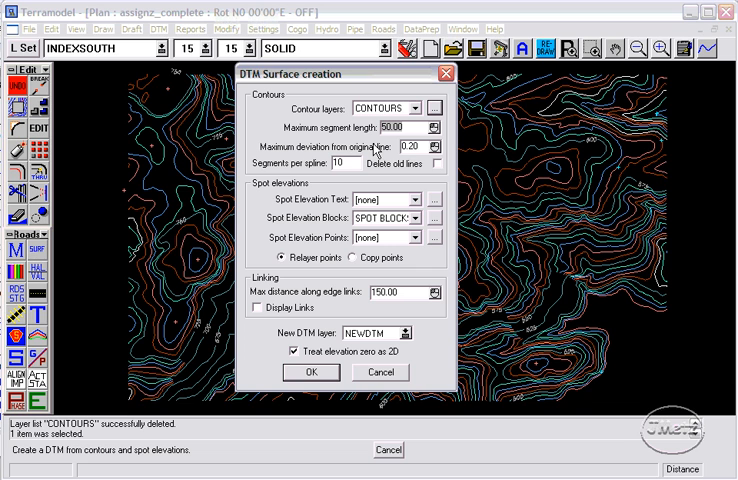
mouse_move(398, 170)
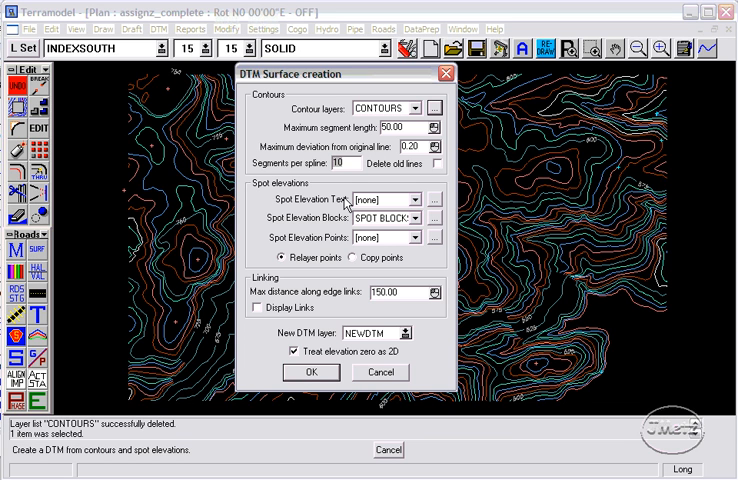
mouse_move(309, 238)
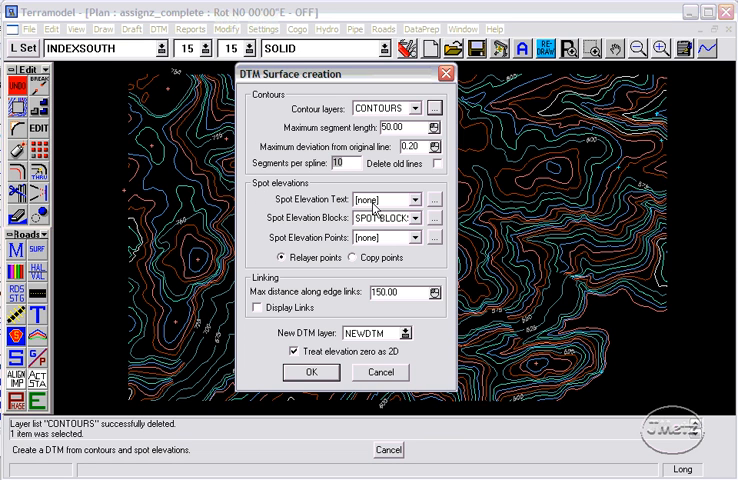
Confirm spot elevation blocks and NEWDTM layer, then generate the DTM from 179 contour polylines
click(415, 200)
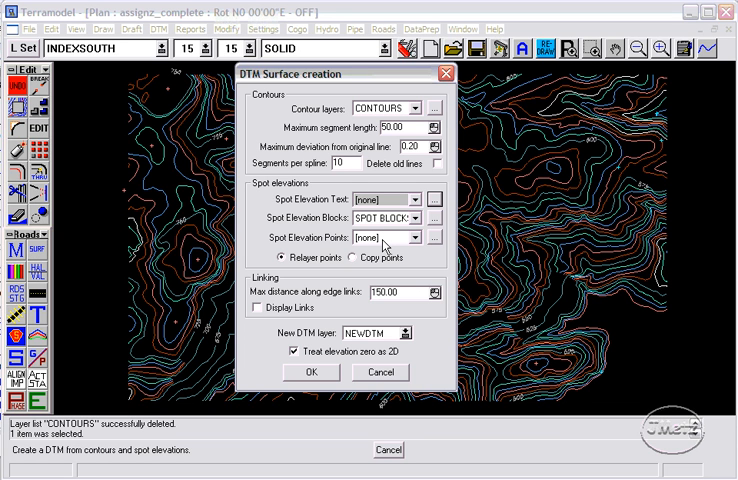
click(395, 292)
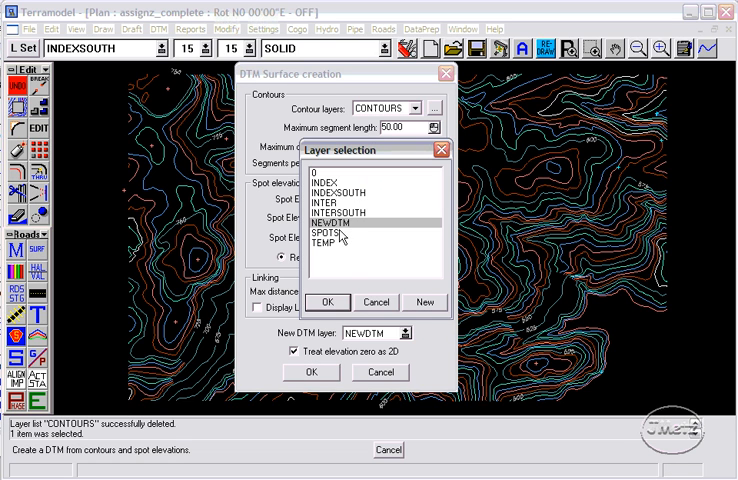
click(328, 301)
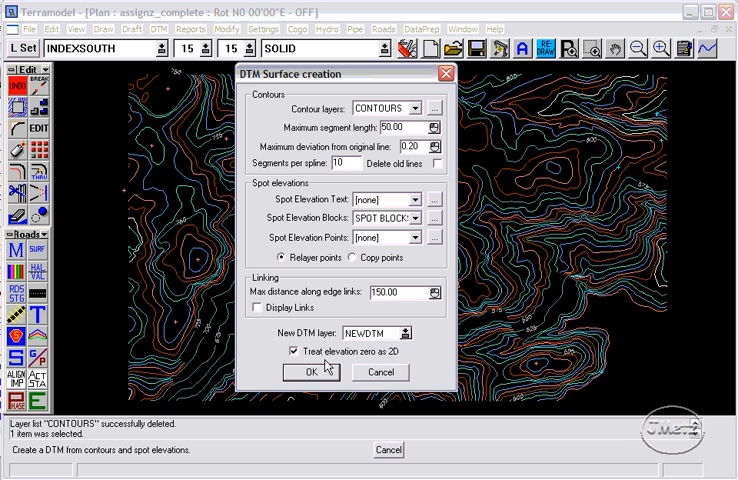
click(311, 372)
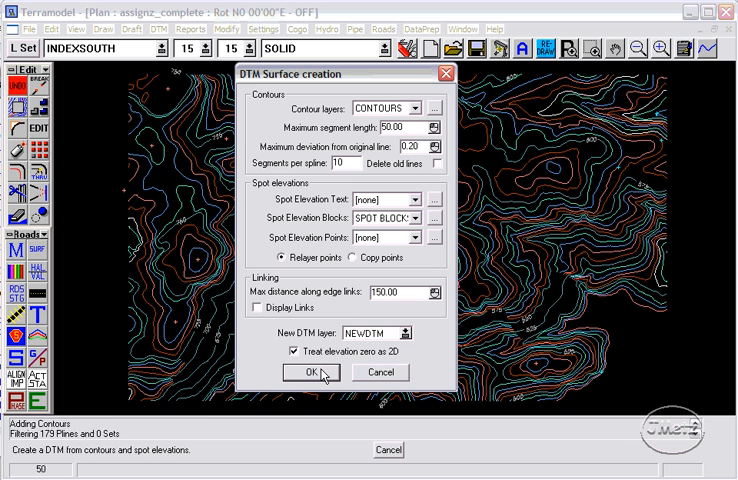
Isolate the NEWDTM layer so only its 15500 cyan DTM points show in plan view
click(309, 372)
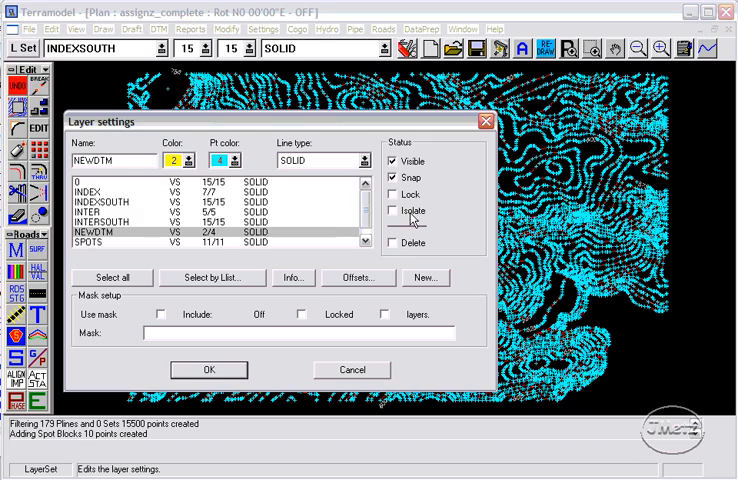
click(206, 369)
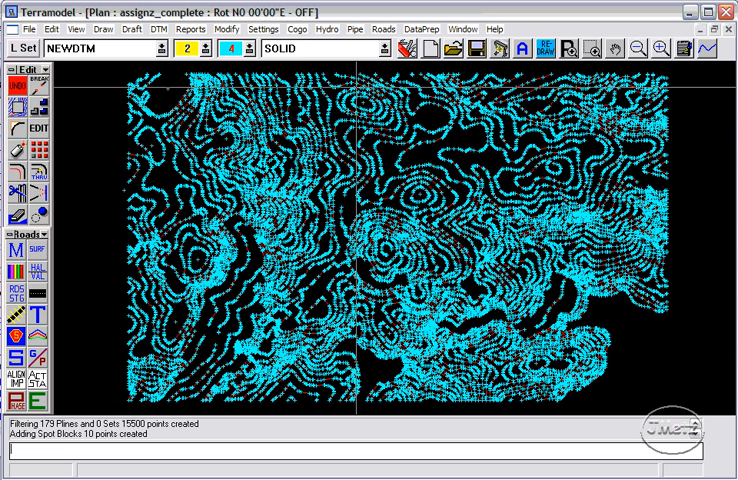